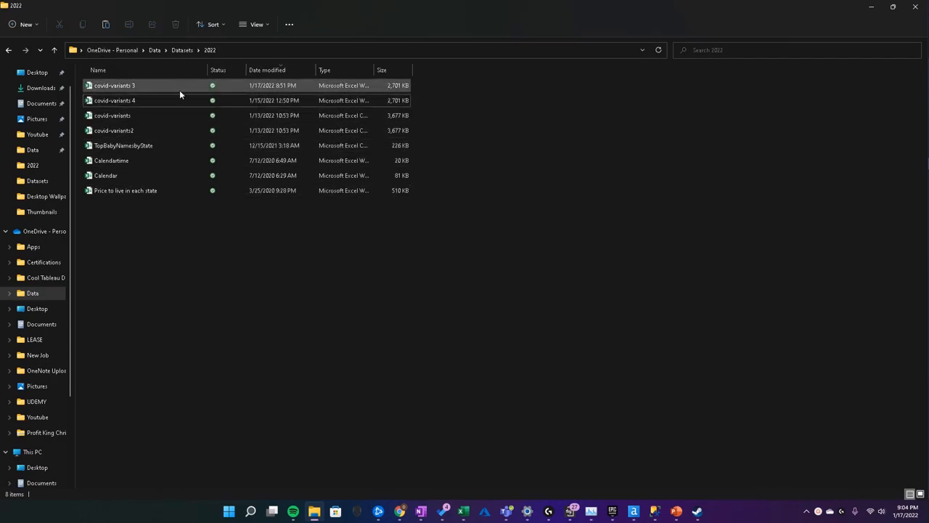
Locate the newest covid-variants file in Datasets, then view the Directory tool's four-file output.
{"action": "left_click", "coordinate": [181, 50]}
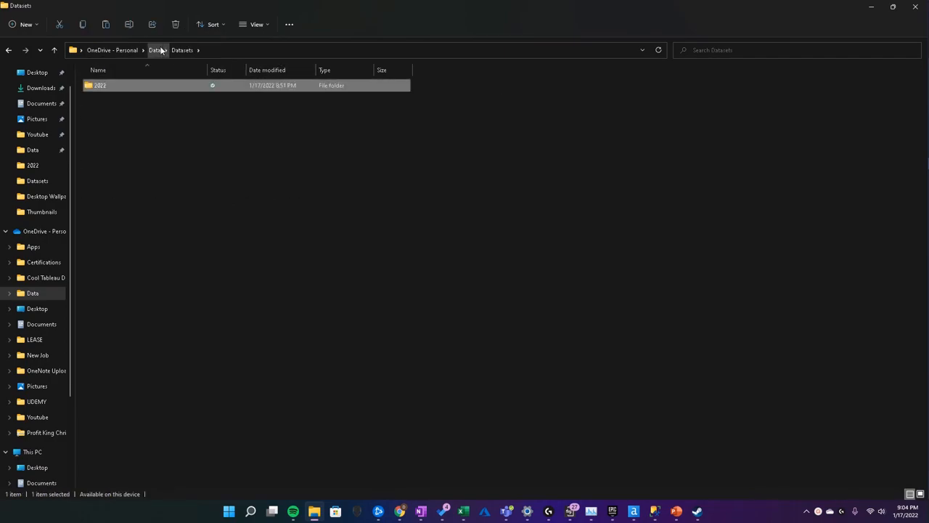
{"action": "left_click", "coordinate": [155, 50]}
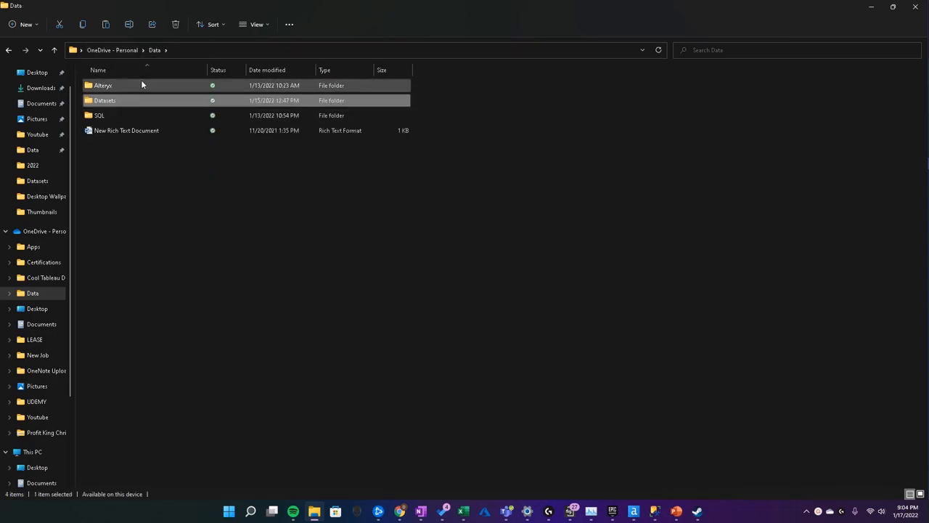
{"action": "left_click", "coordinate": [104, 100]}
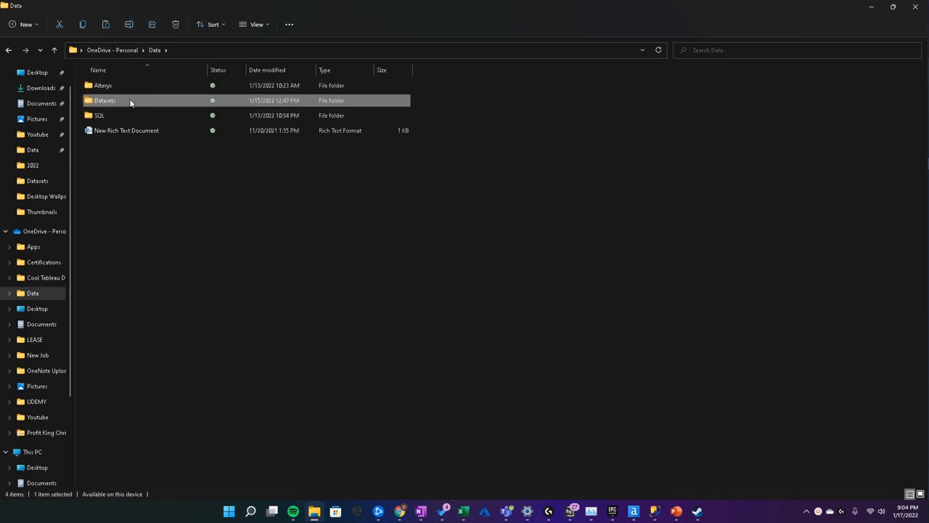
{"action": "double_click", "coordinate": [103, 100]}
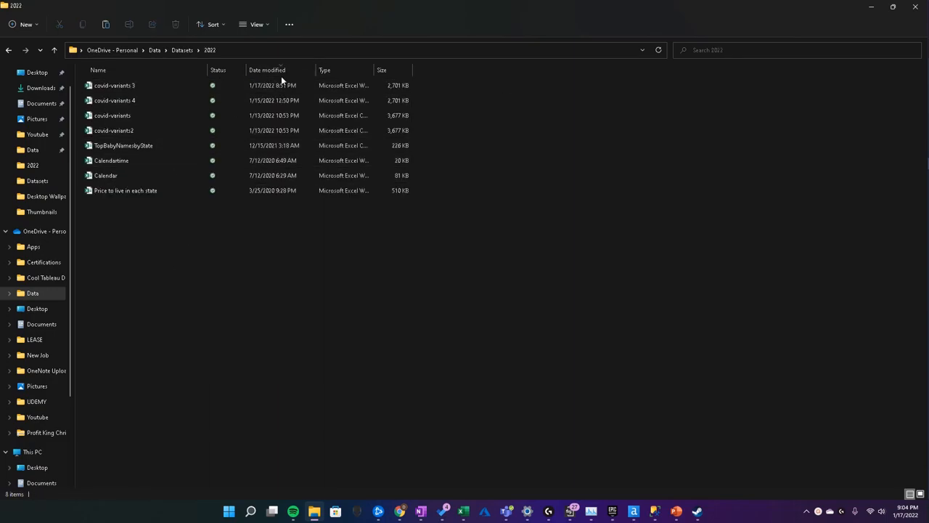
{"action": "left_click", "coordinate": [123, 145]}
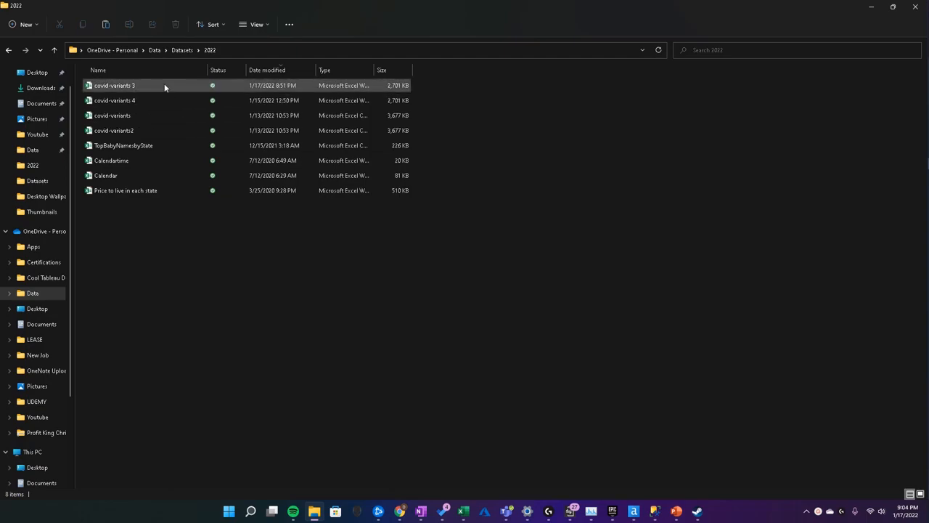
{"action": "mouse_move", "coordinate": [164, 86]}
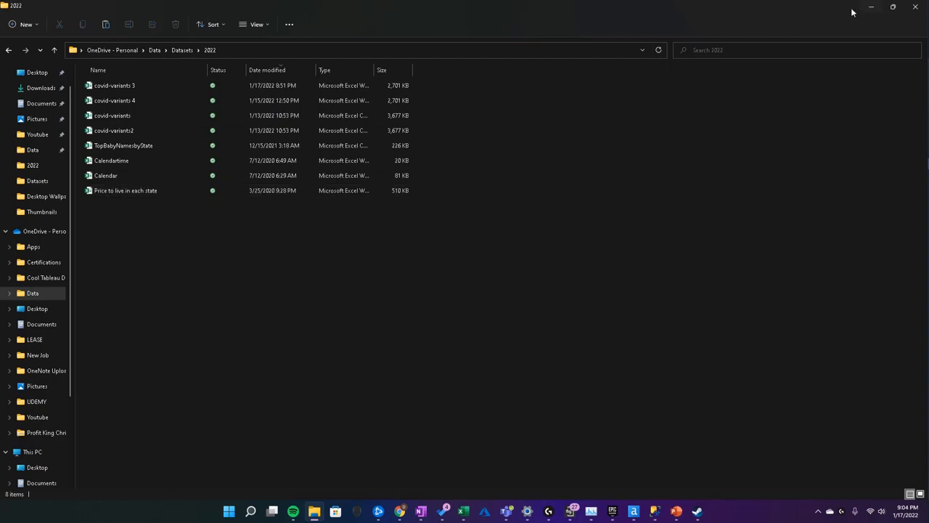
{"action": "mouse_move", "coordinate": [867, 16]}
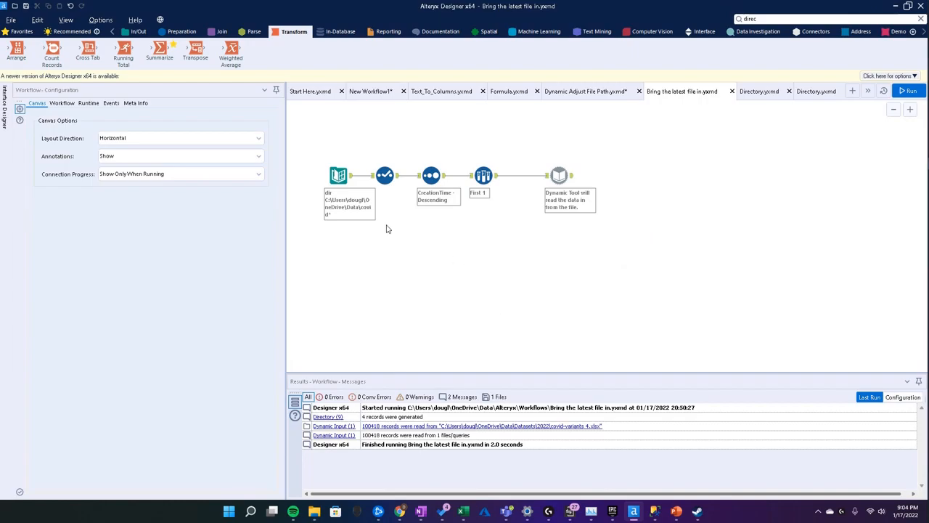
{"action": "left_click", "coordinate": [338, 175]}
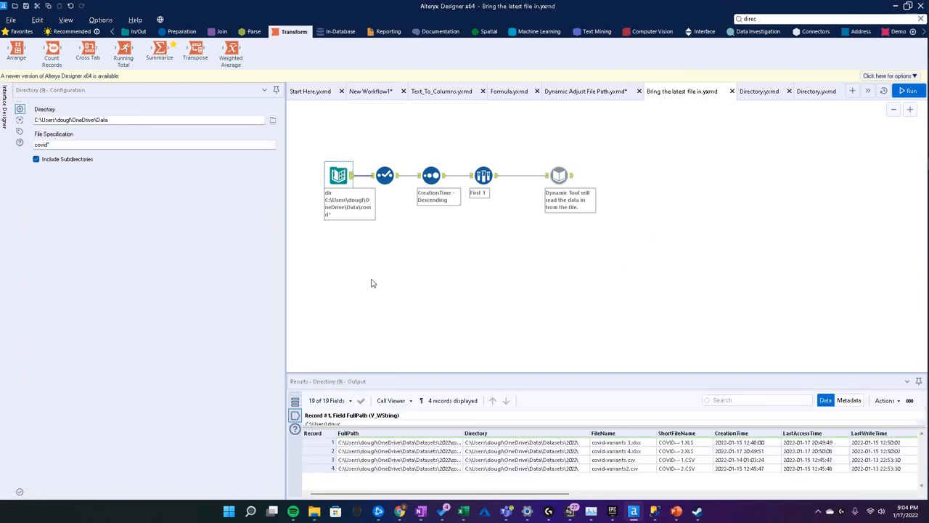
{"action": "mouse_move", "coordinate": [467, 426]}
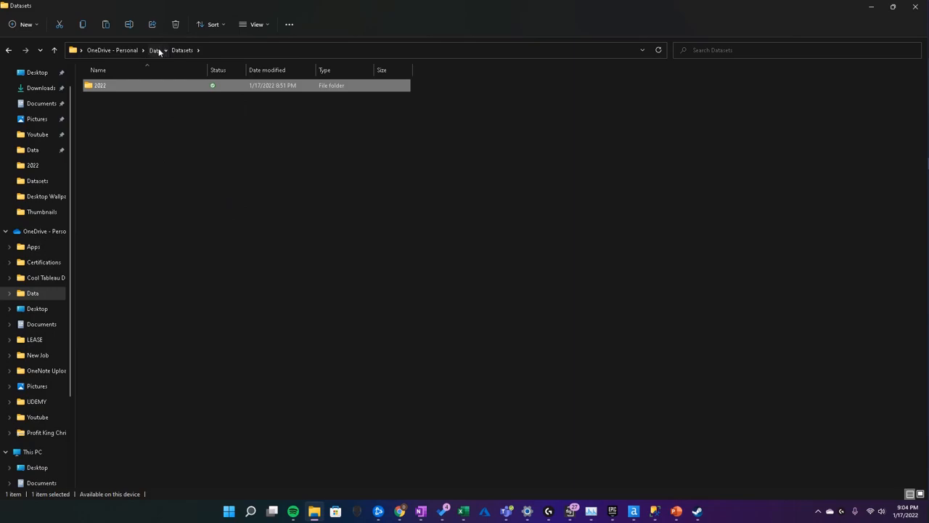
Move up from Datasets to the Data folder with its Alteryx, Datasets and SQL folders.
{"action": "left_click", "coordinate": [154, 50]}
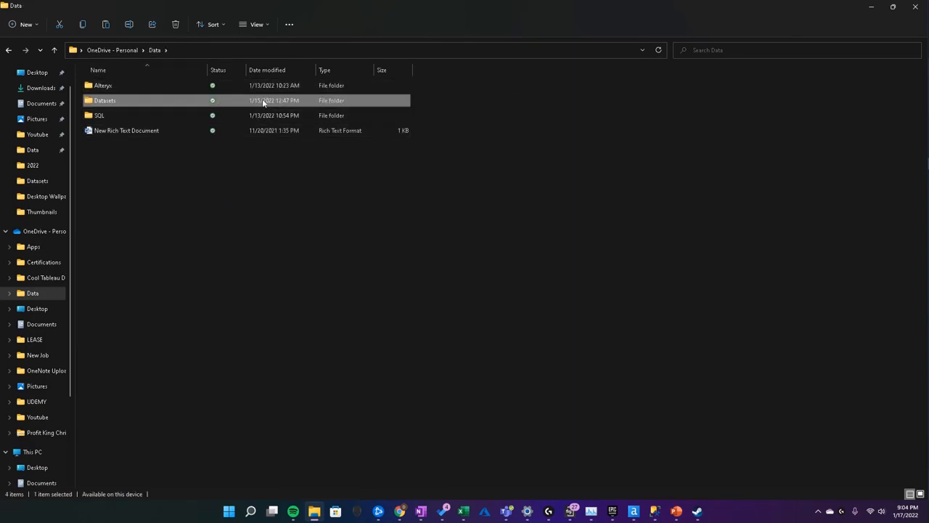
{"action": "mouse_move", "coordinate": [332, 104]}
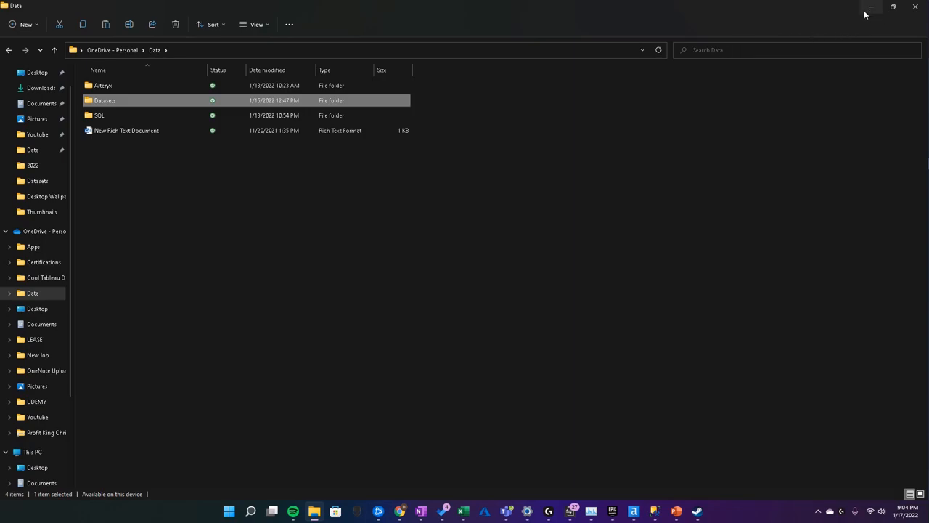
{"action": "mouse_move", "coordinate": [863, 20]}
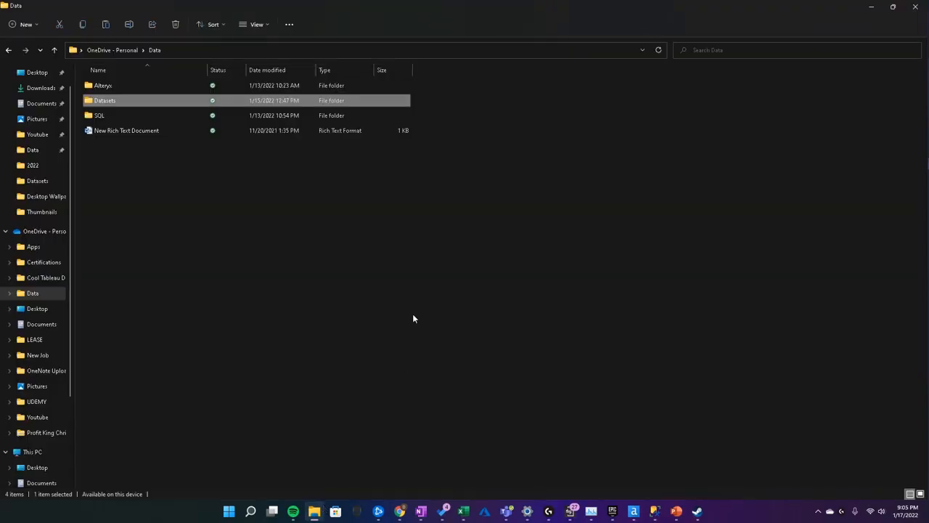
{"action": "double_click", "coordinate": [105, 101]}
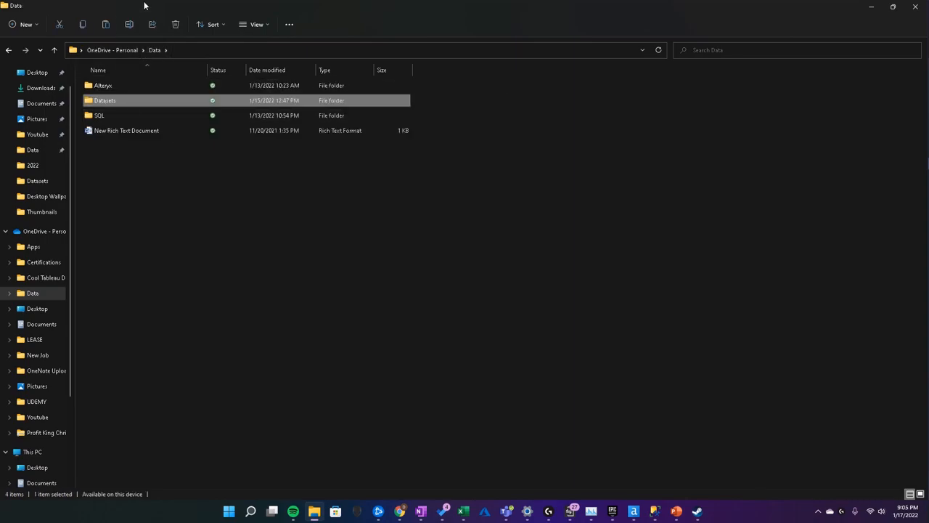
{"action": "mouse_move", "coordinate": [345, 347]}
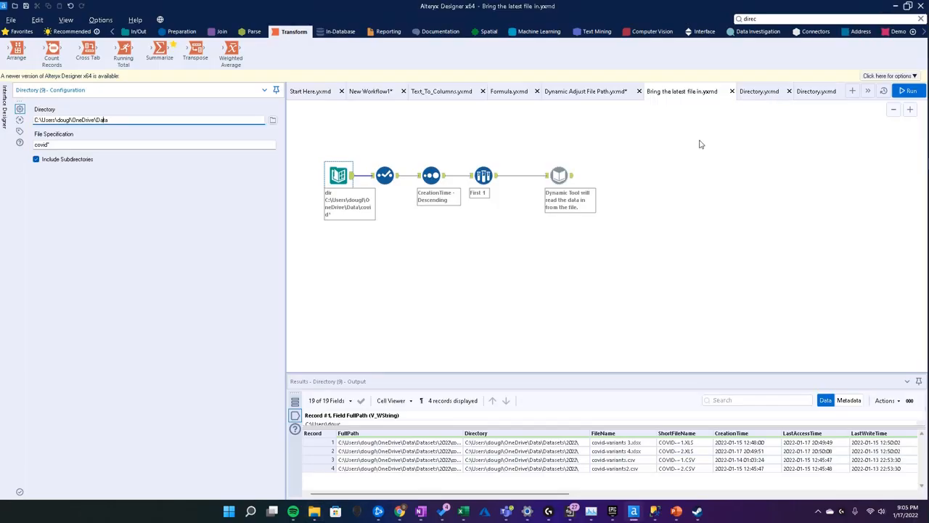
Re-run the workflow and select the covid* file specification in the Directory tool.
{"action": "left_click", "coordinate": [908, 91]}
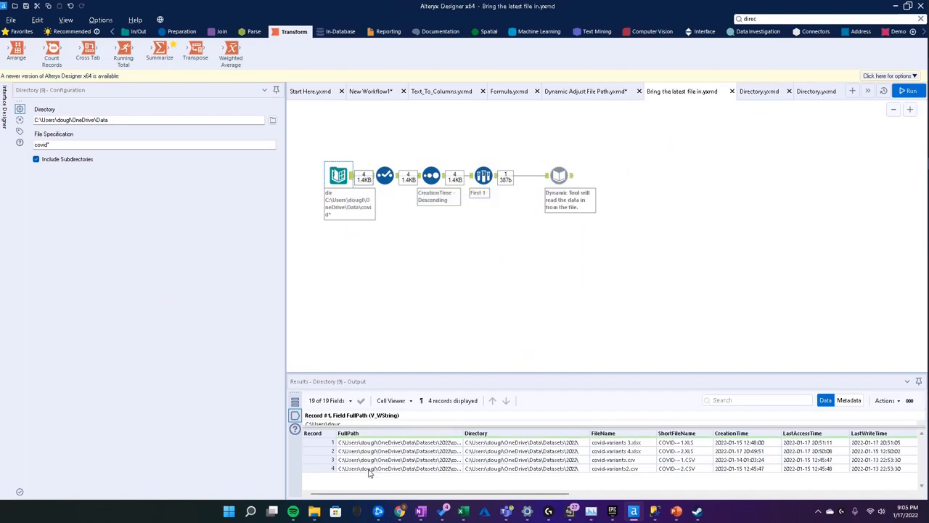
{"action": "mouse_move", "coordinate": [144, 156]}
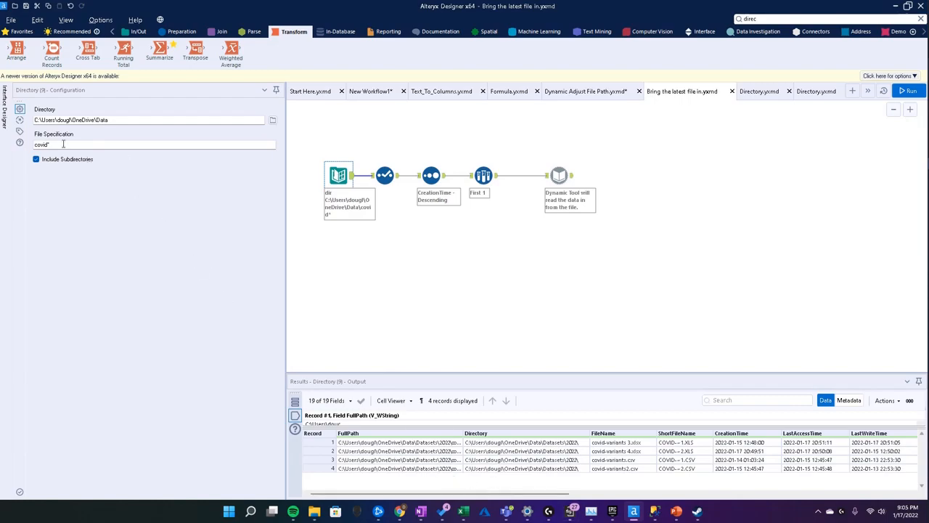
{"action": "double_click", "coordinate": [41, 144]}
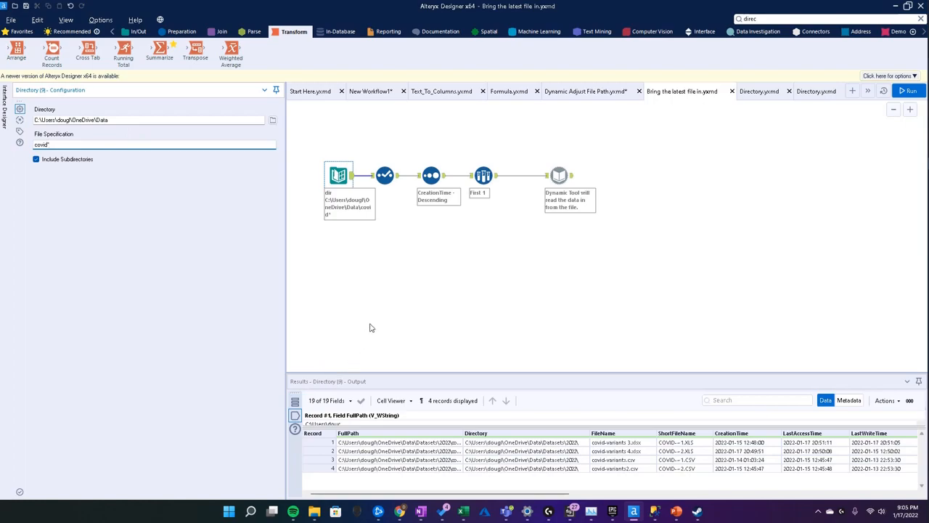
{"action": "mouse_move", "coordinate": [466, 349]}
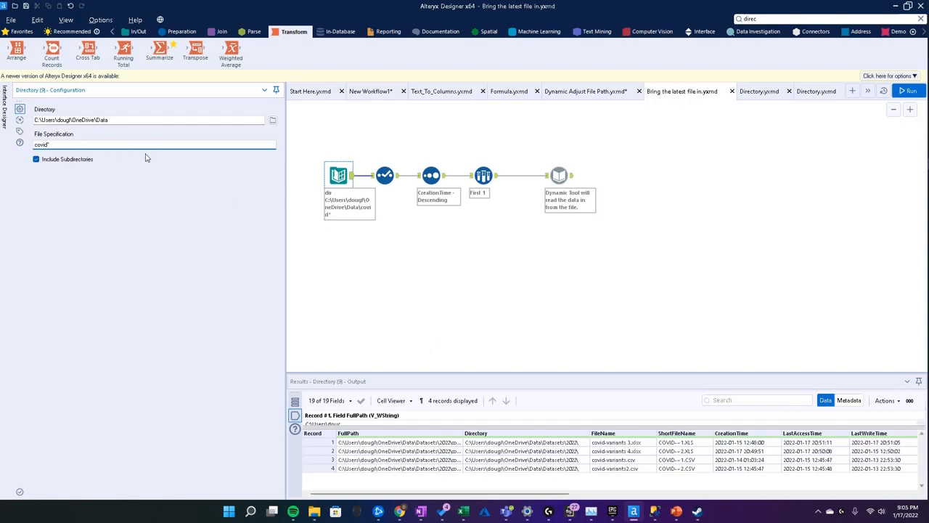
{"action": "mouse_move", "coordinate": [416, 176]}
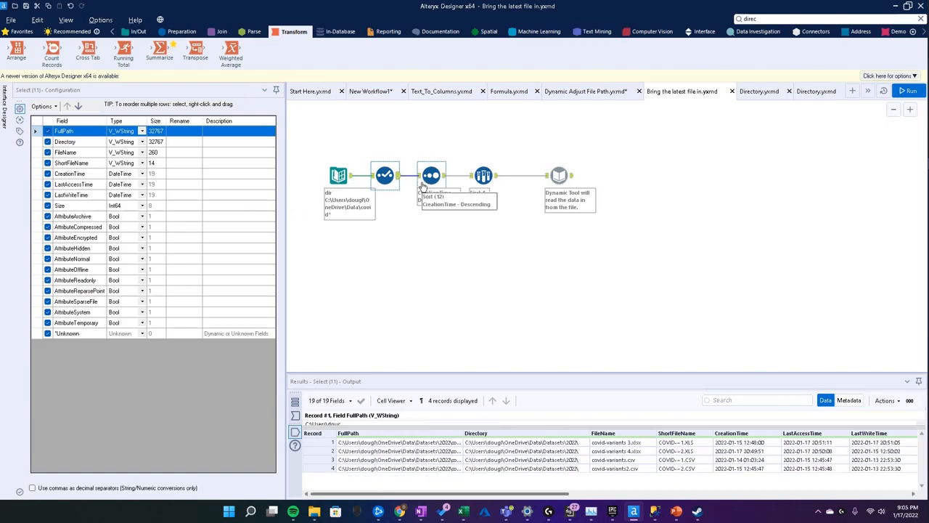
{"action": "left_click", "coordinate": [431, 175]}
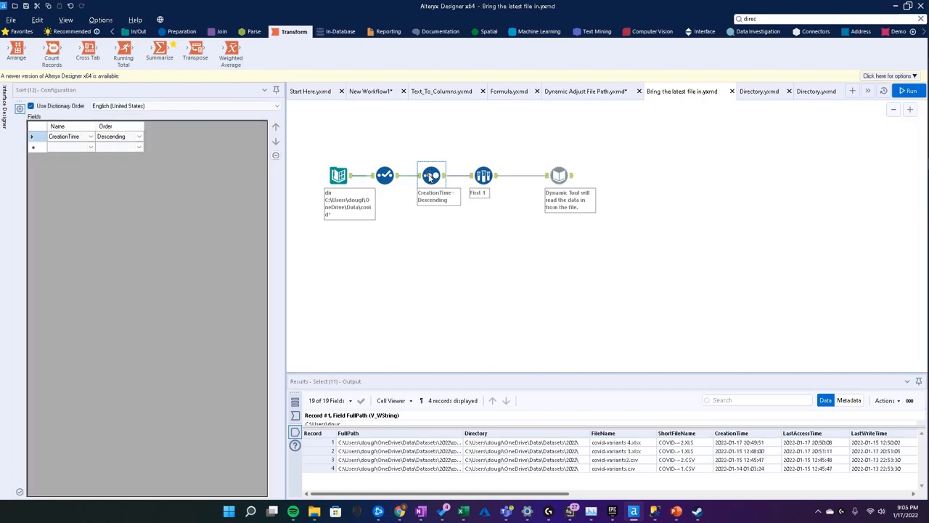
{"action": "left_click", "coordinate": [431, 175]}
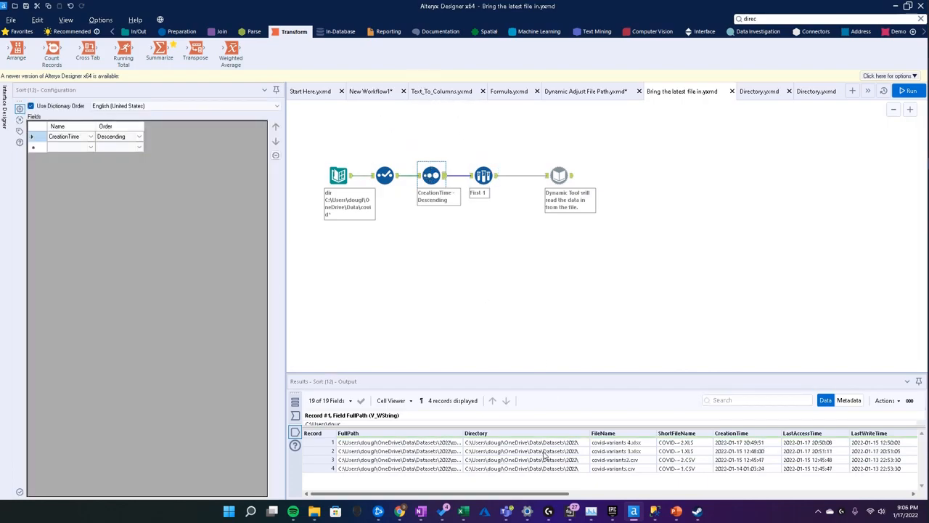
{"action": "mouse_move", "coordinate": [661, 455]}
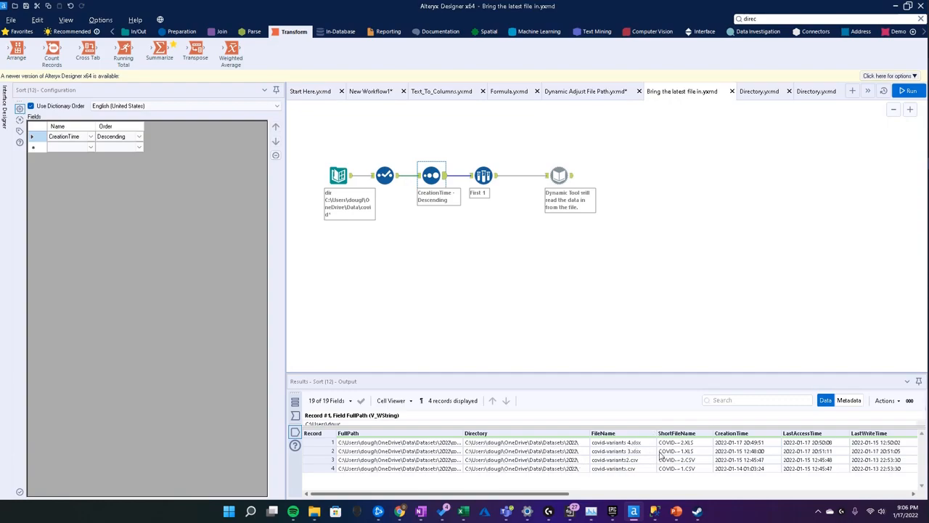
{"action": "left_click", "coordinate": [741, 442]}
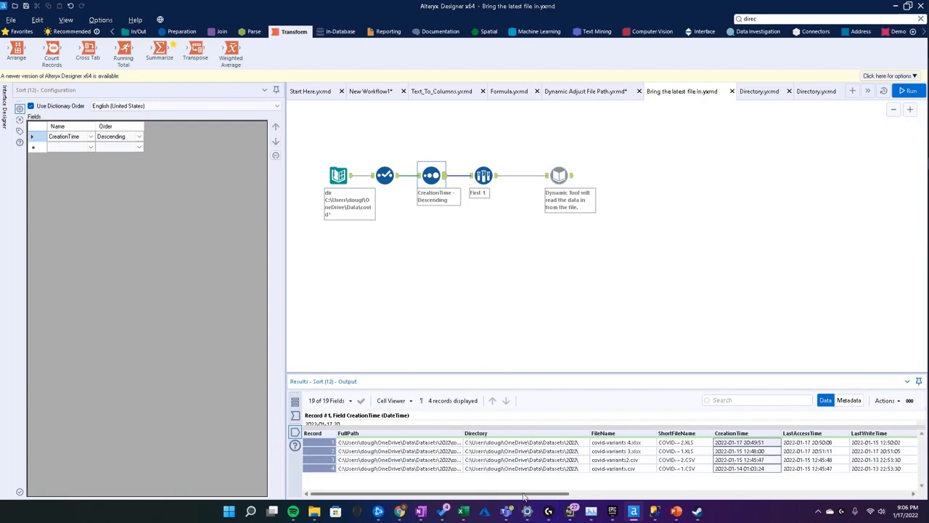
{"action": "scroll", "scroll_direction": "right", "scroll_amount": 3}
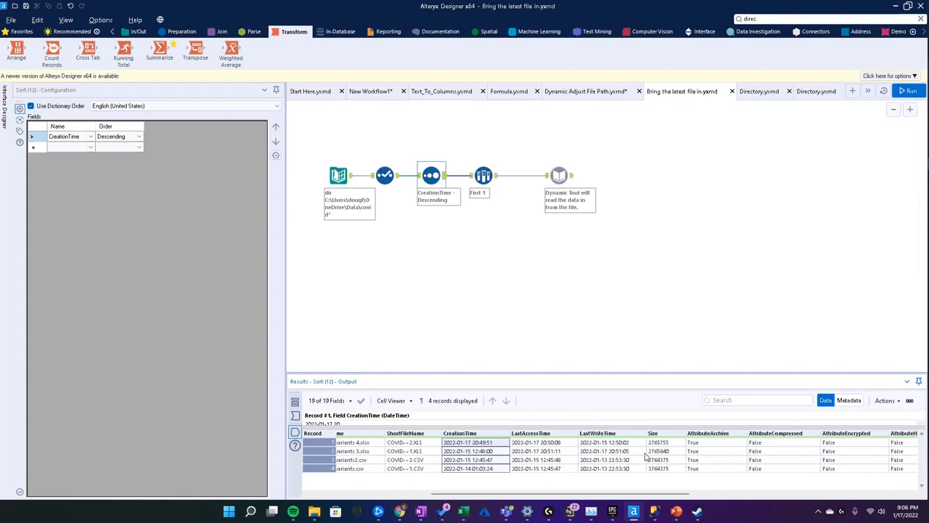
{"action": "left_click", "coordinate": [597, 442]}
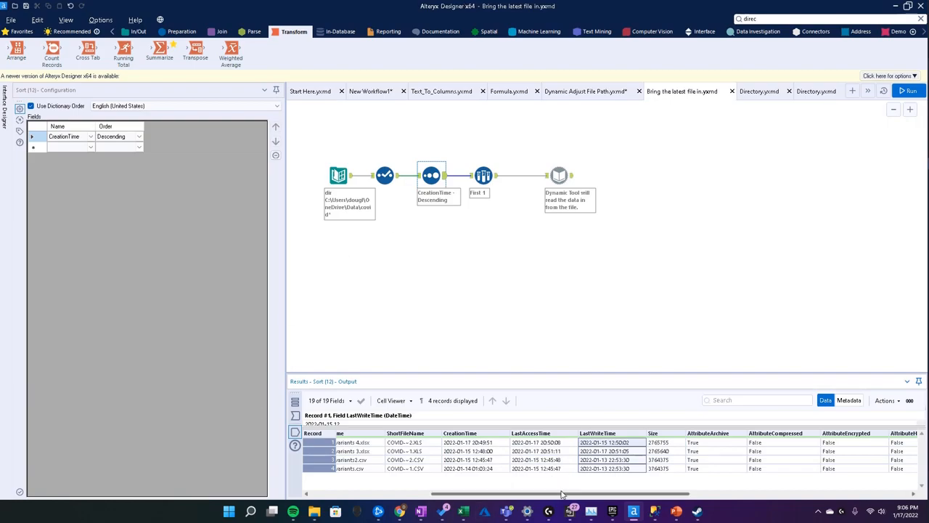
{"action": "left_click", "coordinate": [909, 91]}
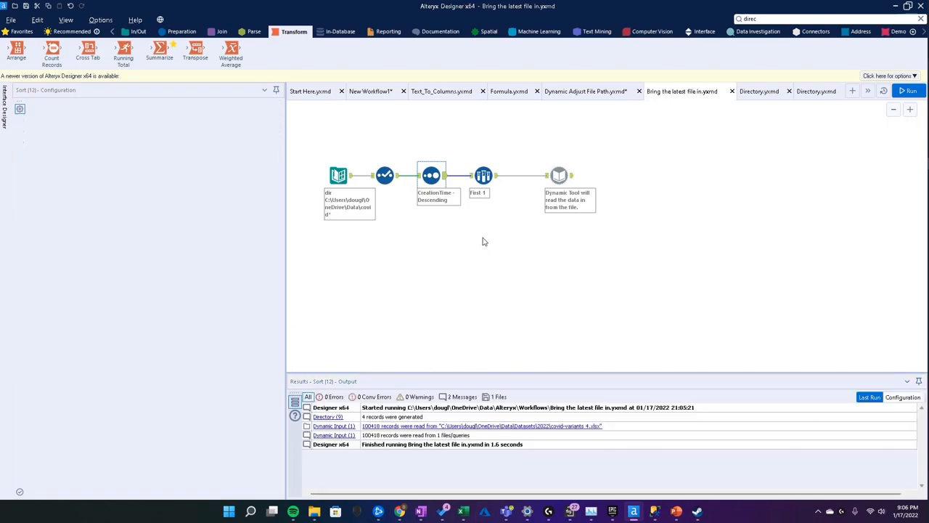
Show the Sample tool's First 1 setting and its single covid-variants 4.xlsx record.
{"action": "left_click", "coordinate": [484, 175]}
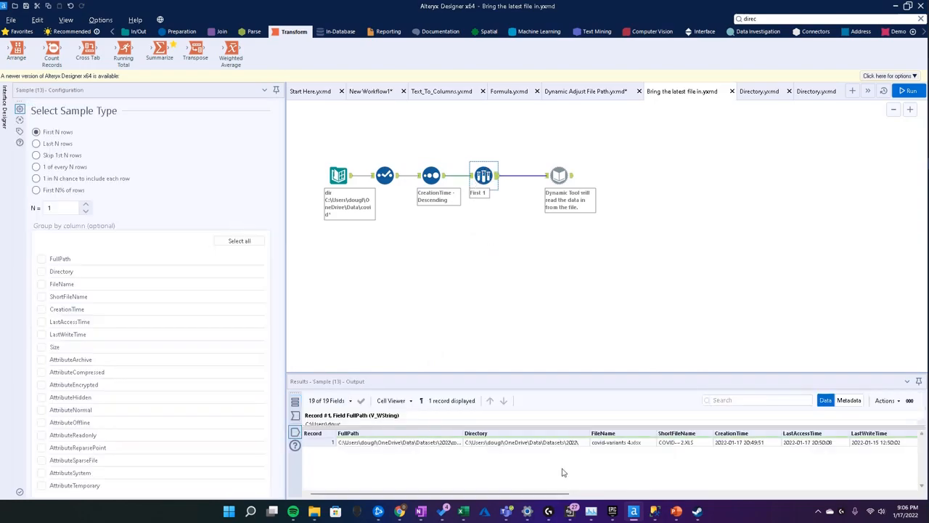
{"action": "mouse_move", "coordinate": [889, 377]}
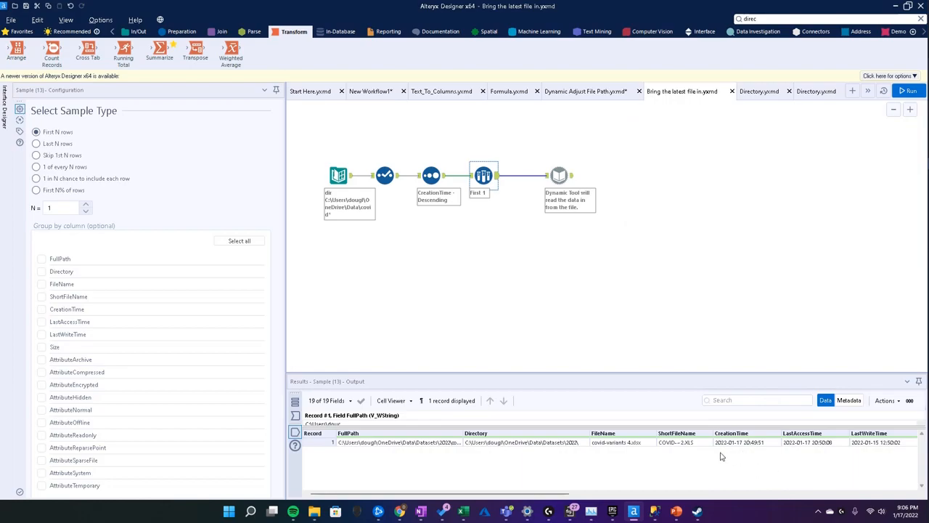
{"action": "mouse_move", "coordinate": [549, 448]}
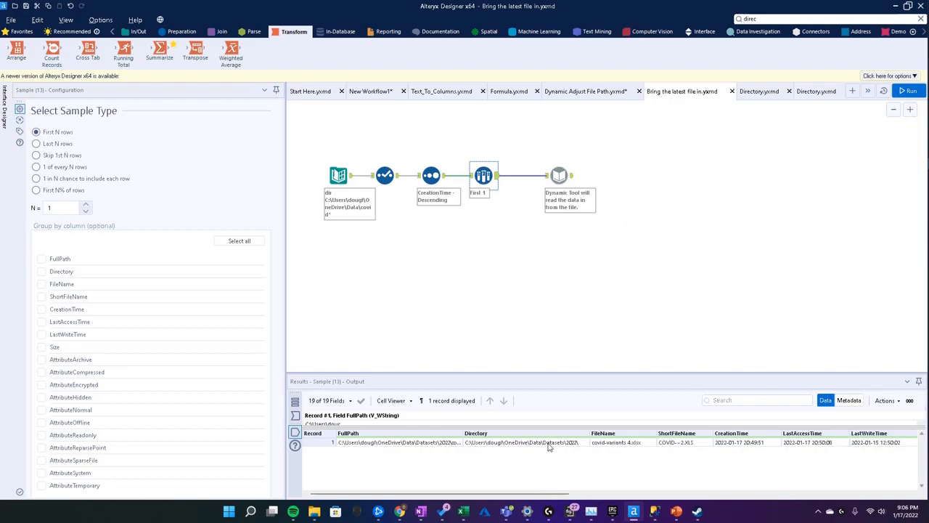
{"action": "mouse_move", "coordinate": [459, 302]}
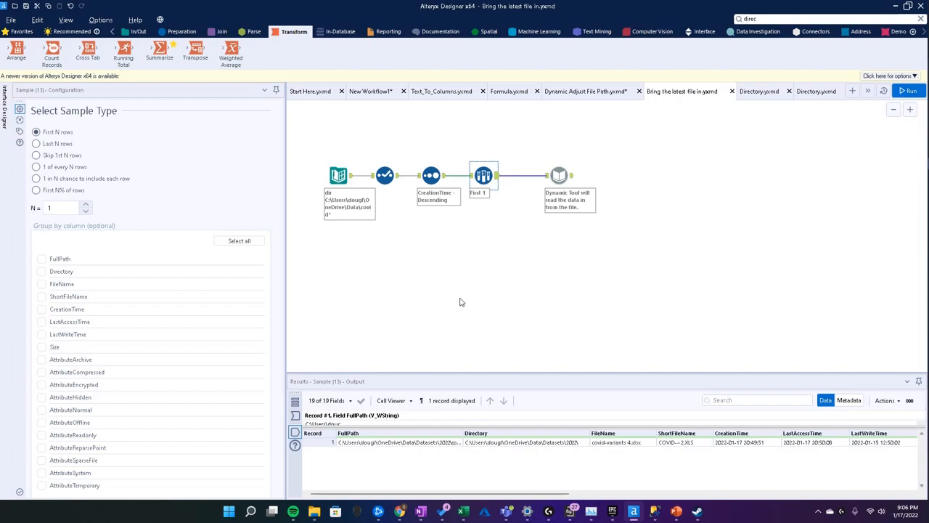
{"action": "mouse_move", "coordinate": [691, 203]}
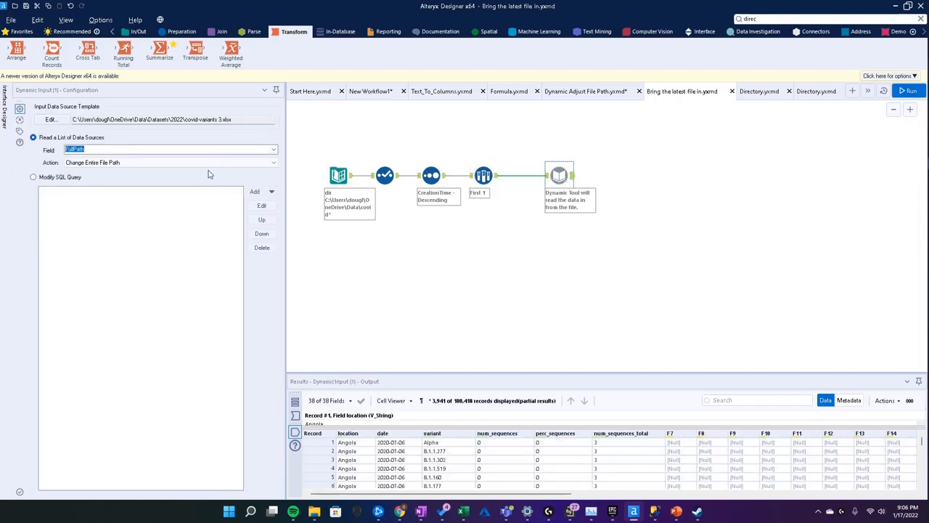
{"action": "mouse_move", "coordinate": [132, 115]}
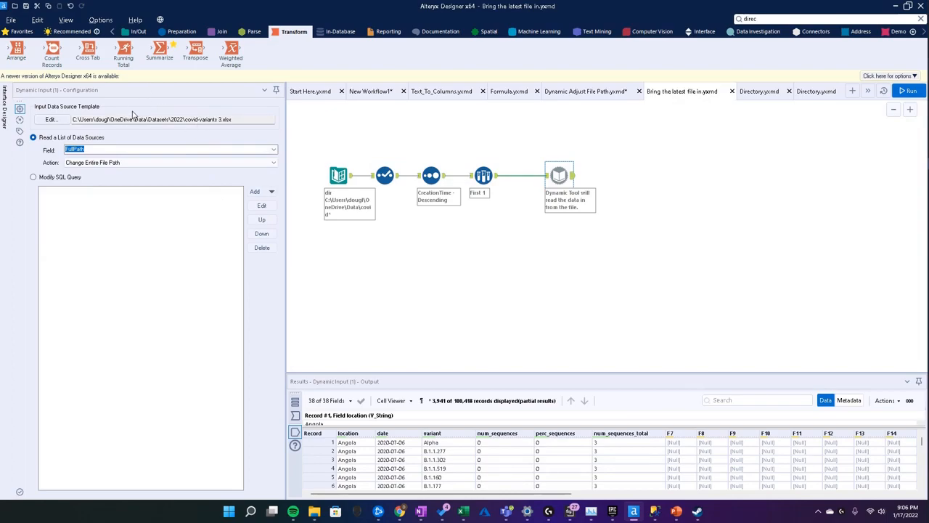
Inspect the covid-variants 3.xlsx template and keep FullPath replacing the entire file path.
{"action": "left_click", "coordinate": [51, 119]}
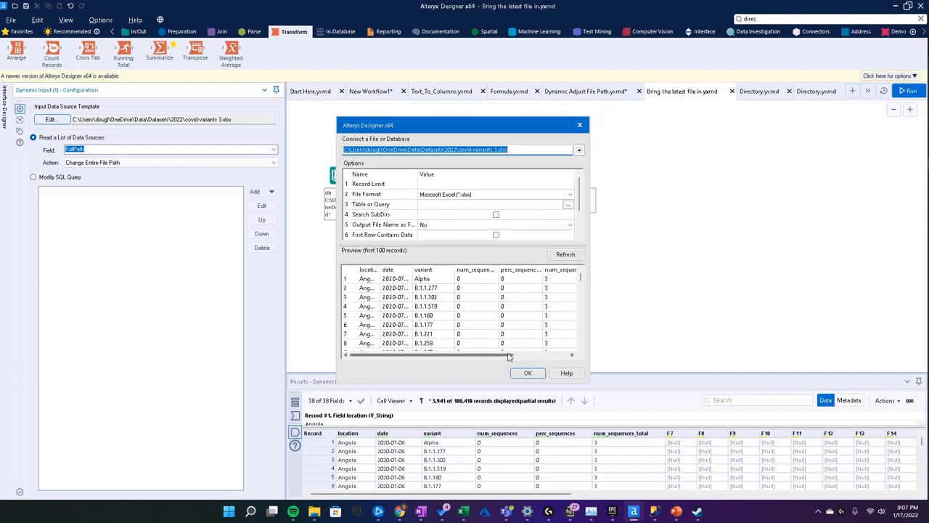
{"action": "left_click", "coordinate": [528, 372]}
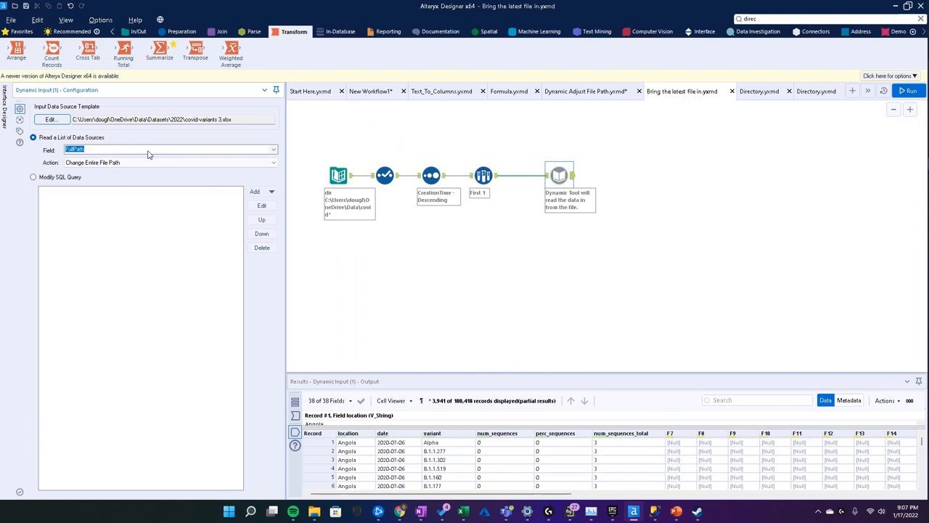
{"action": "left_click", "coordinate": [483, 176]}
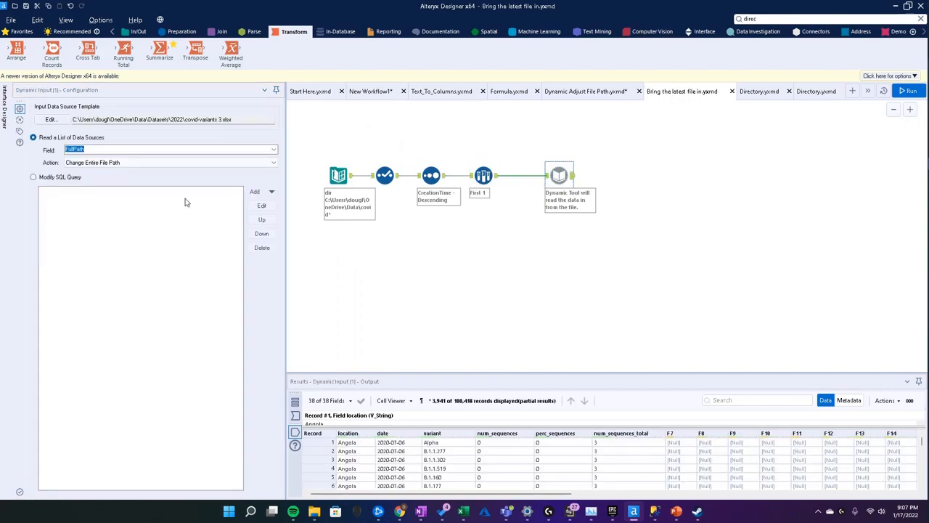
{"action": "mouse_move", "coordinate": [381, 211]}
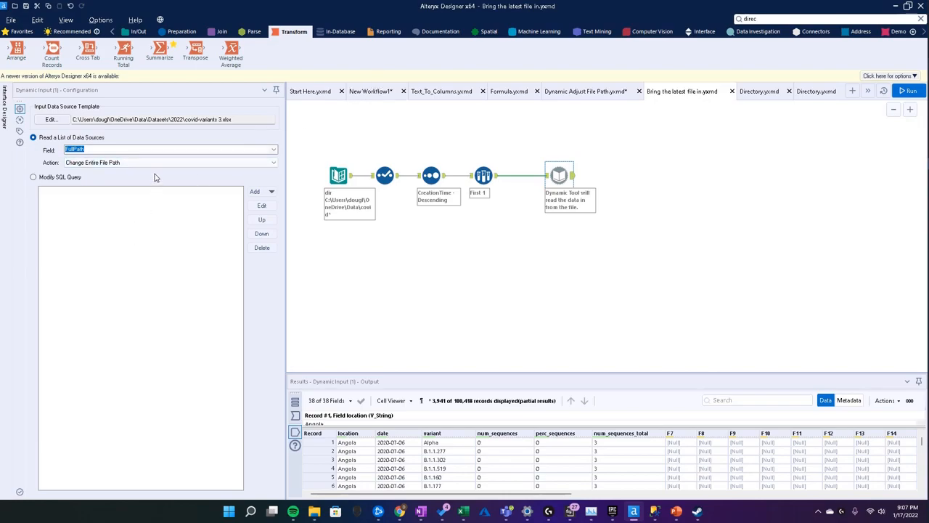
{"action": "left_click", "coordinate": [170, 162]}
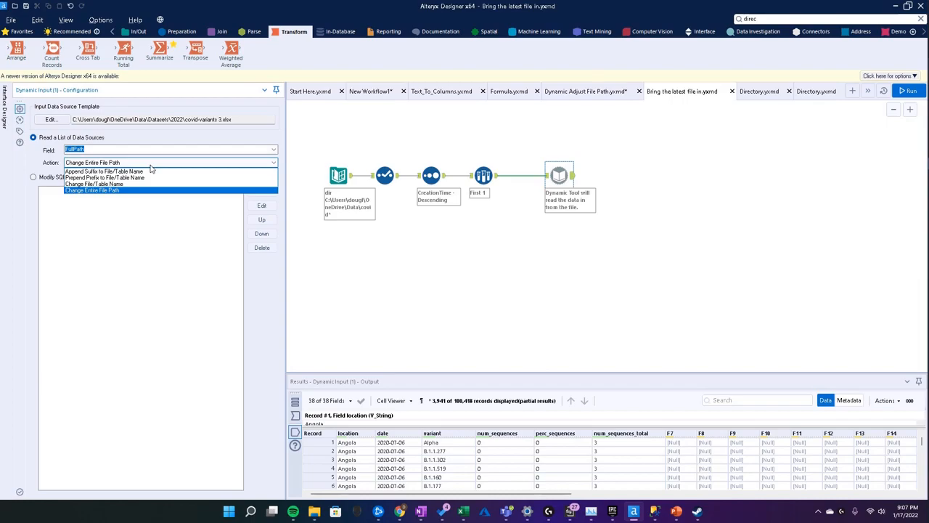
{"action": "left_click", "coordinate": [93, 190]}
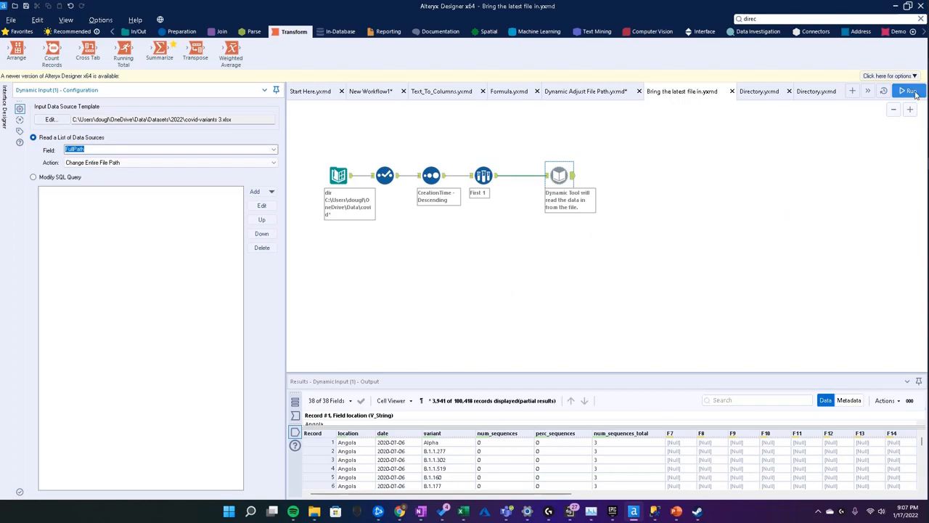
Run the workflow, check the kept file's CreationTime, and view 100,418 Dynamic Input records.
{"action": "left_click", "coordinate": [908, 90]}
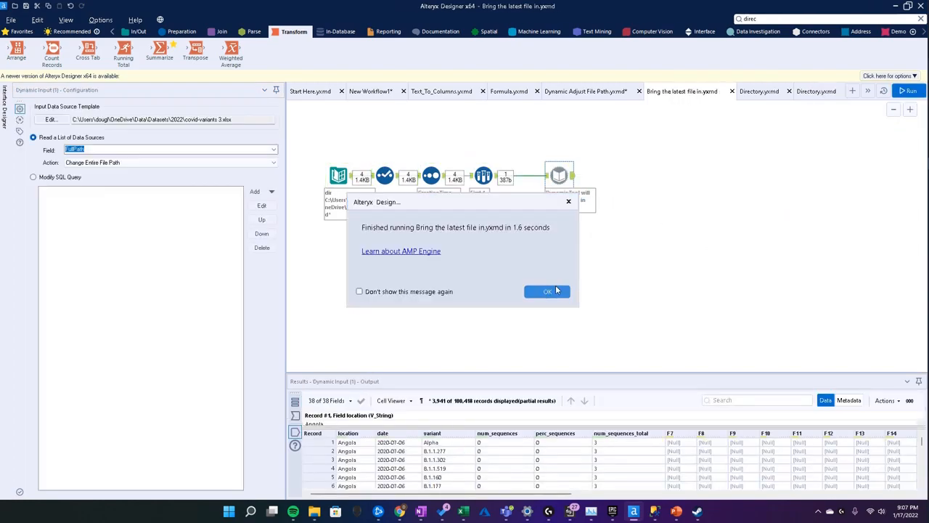
{"action": "left_click", "coordinate": [546, 291]}
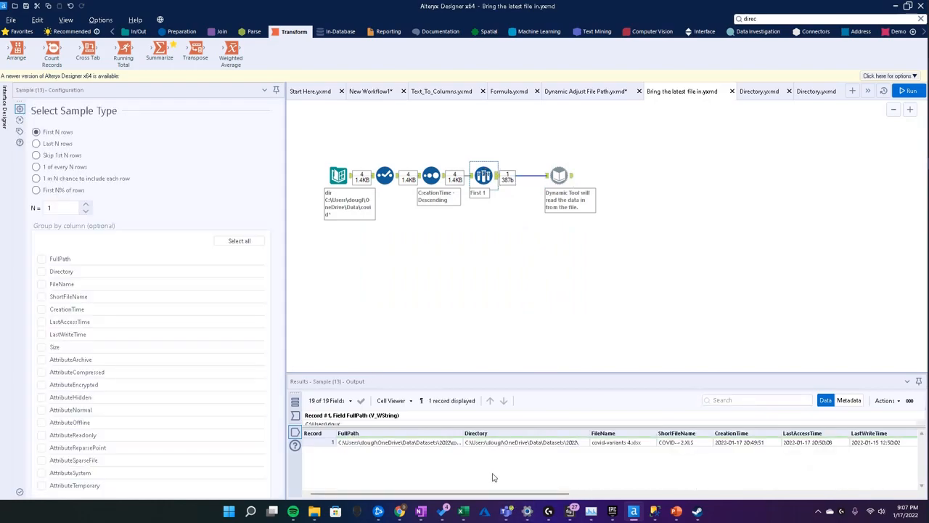
{"action": "left_click", "coordinate": [623, 442]}
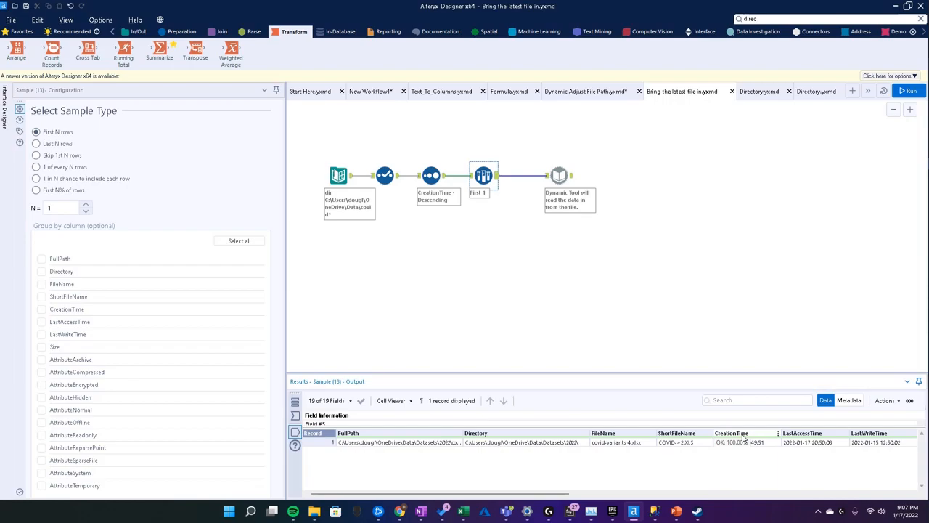
{"action": "left_click", "coordinate": [746, 442]}
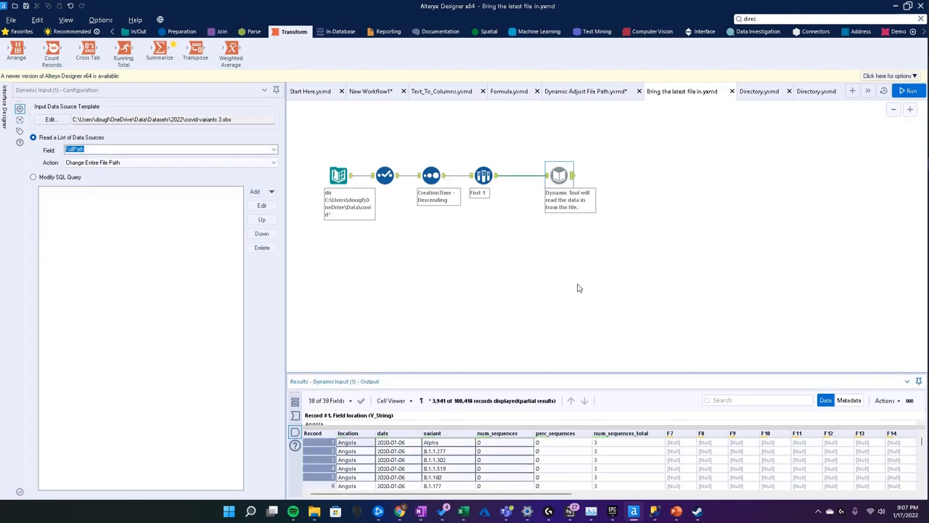
{"action": "mouse_move", "coordinate": [728, 199]}
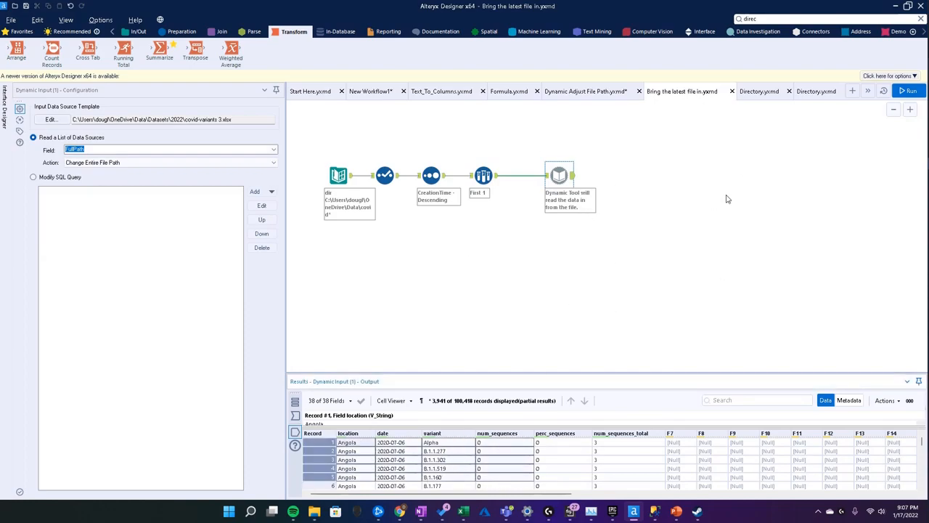